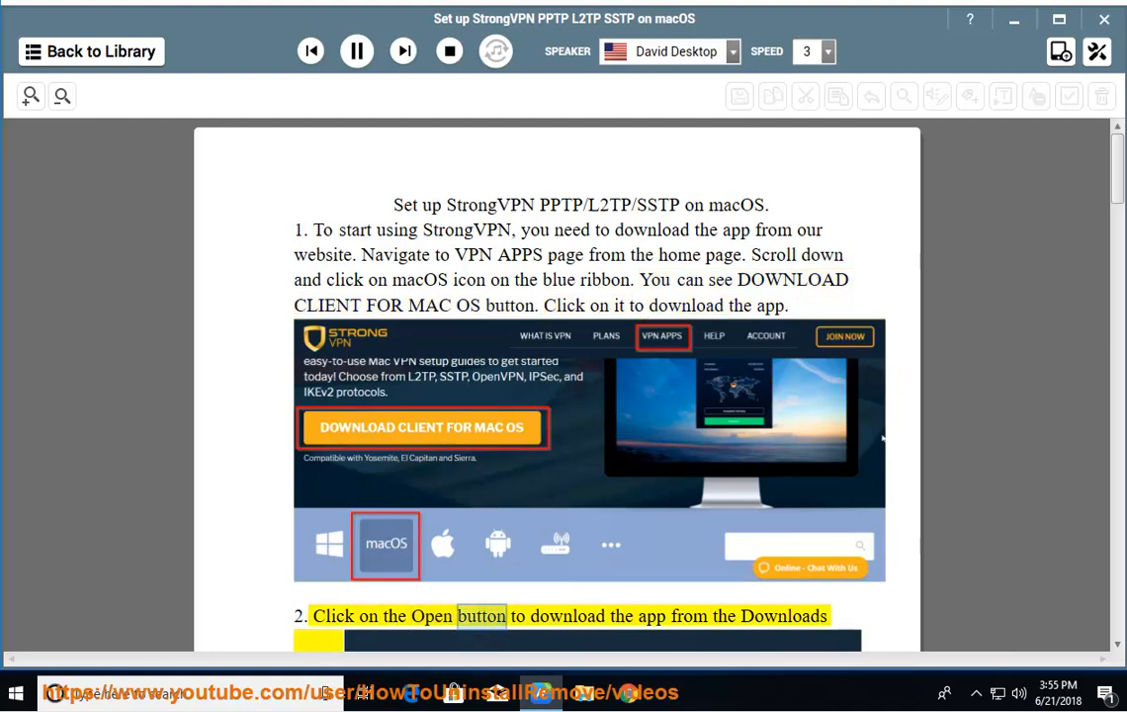
Step: Scroll the PDF down past steps 2 and 3 so step 4 becomes the highlighted passage
scroll("down", 3)
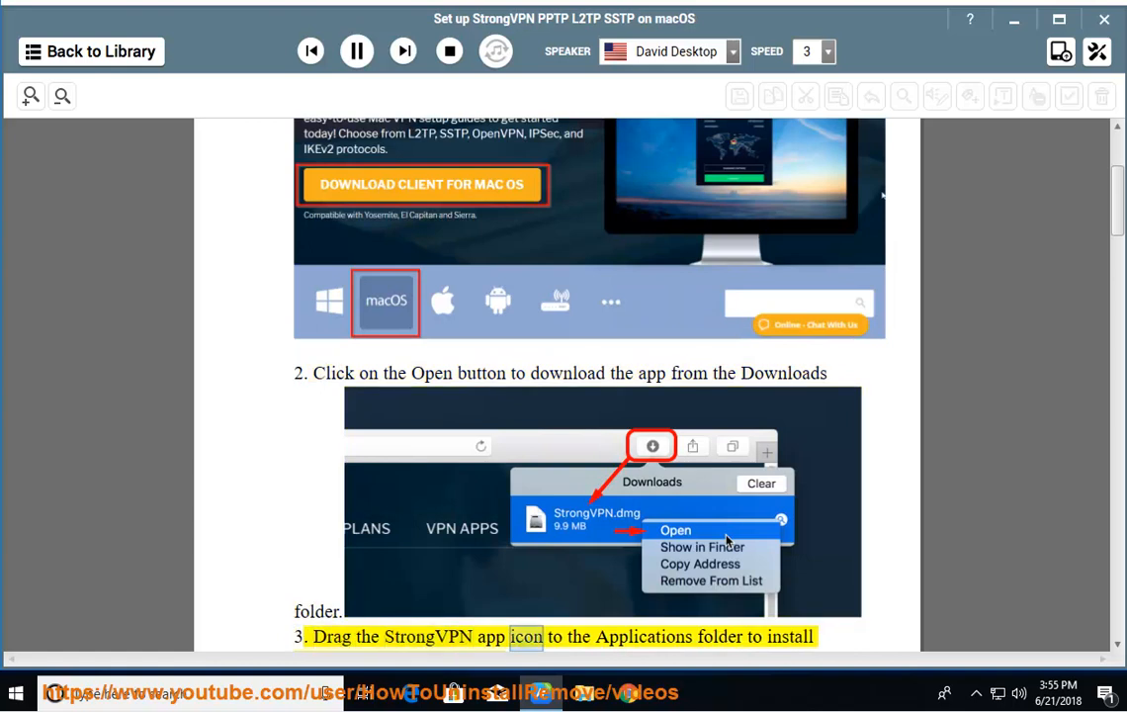
scroll("down", 3)
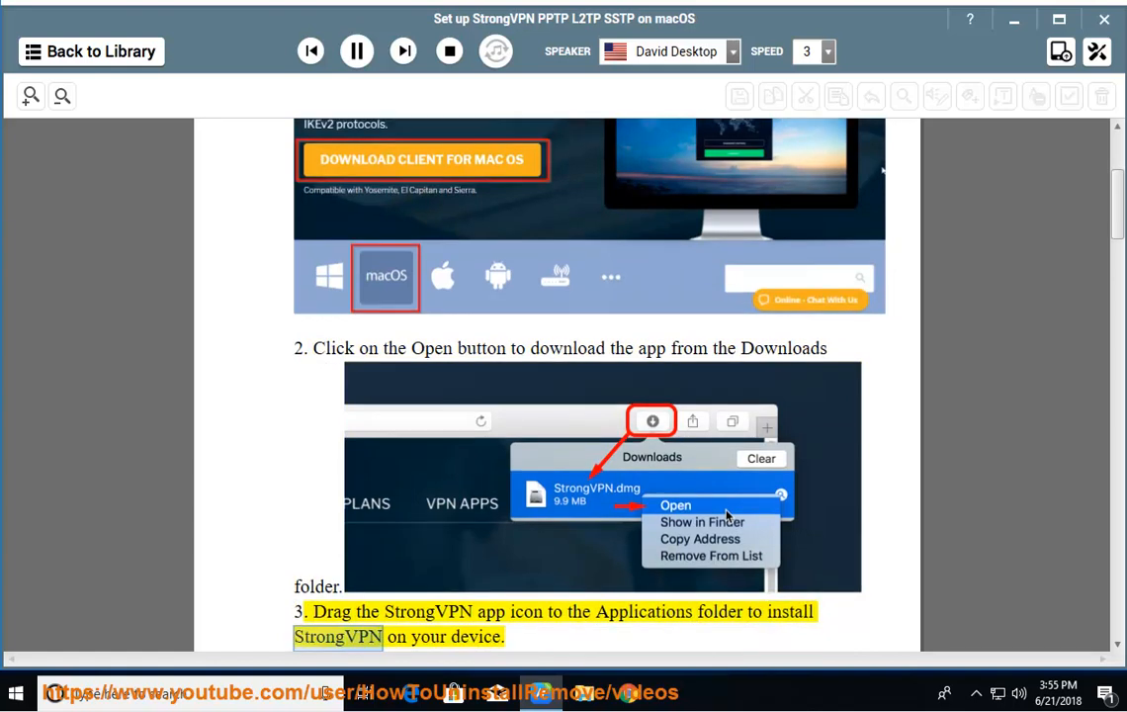
scroll("down", 3)
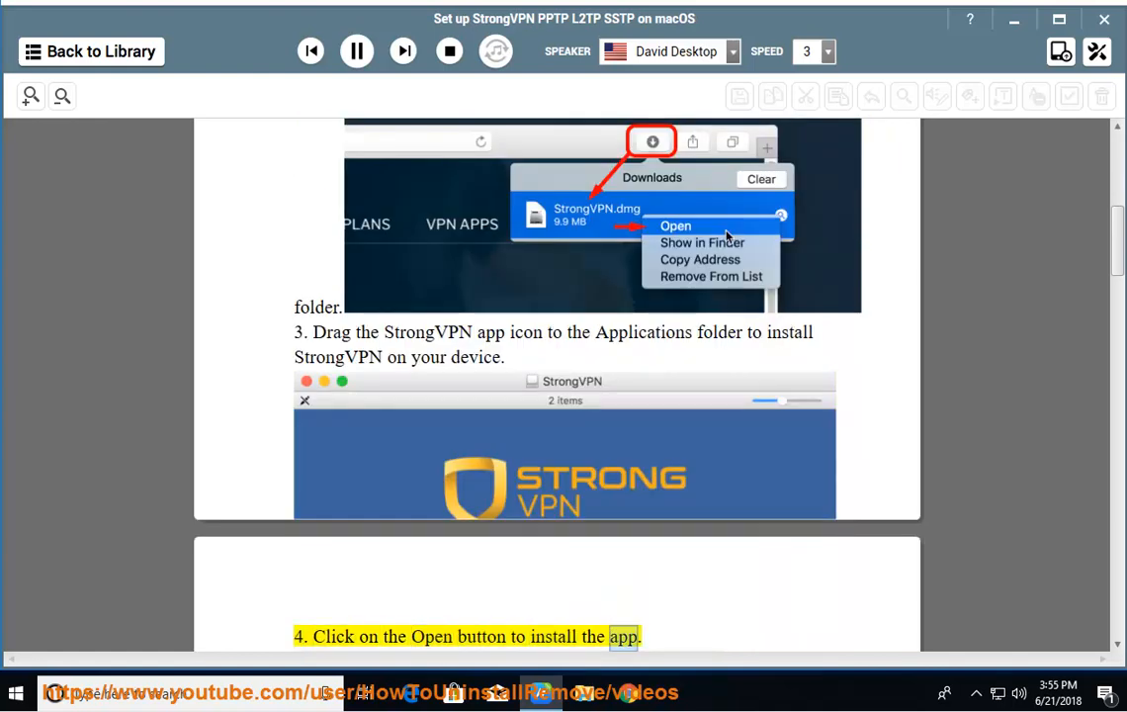
Step: Scroll down through steps 4 and 5 until the login screenshot and step 6 are in view
scroll("down", 3)
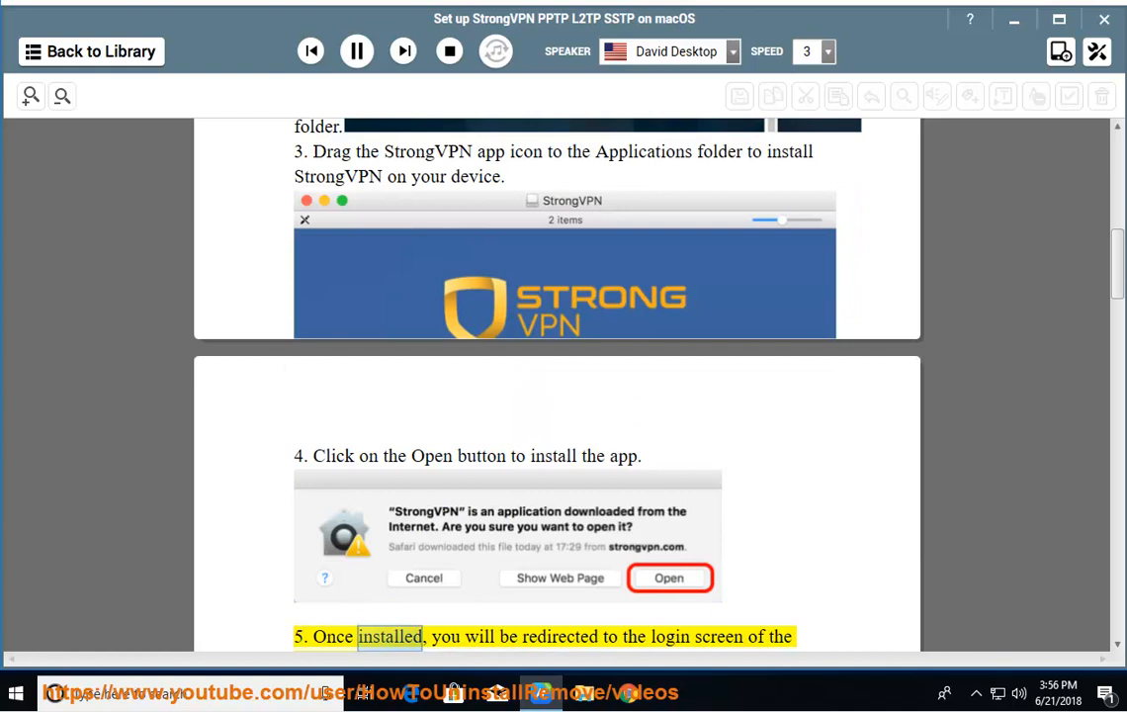
scroll("down", 3)
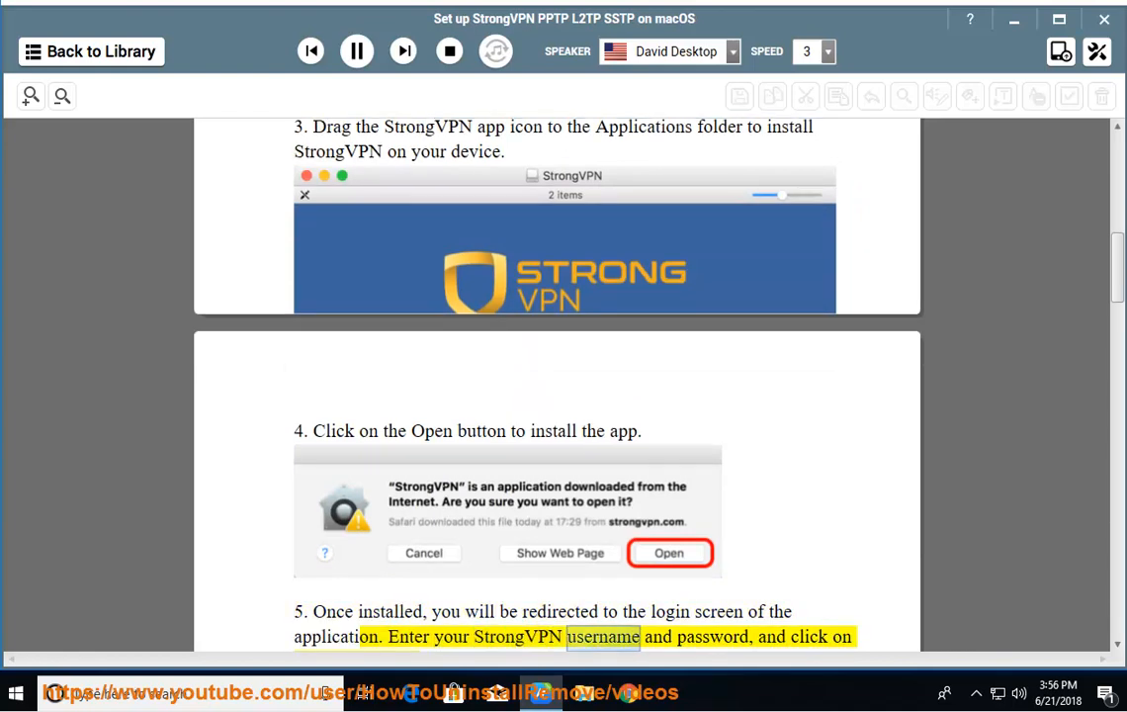
scroll("down", 3)
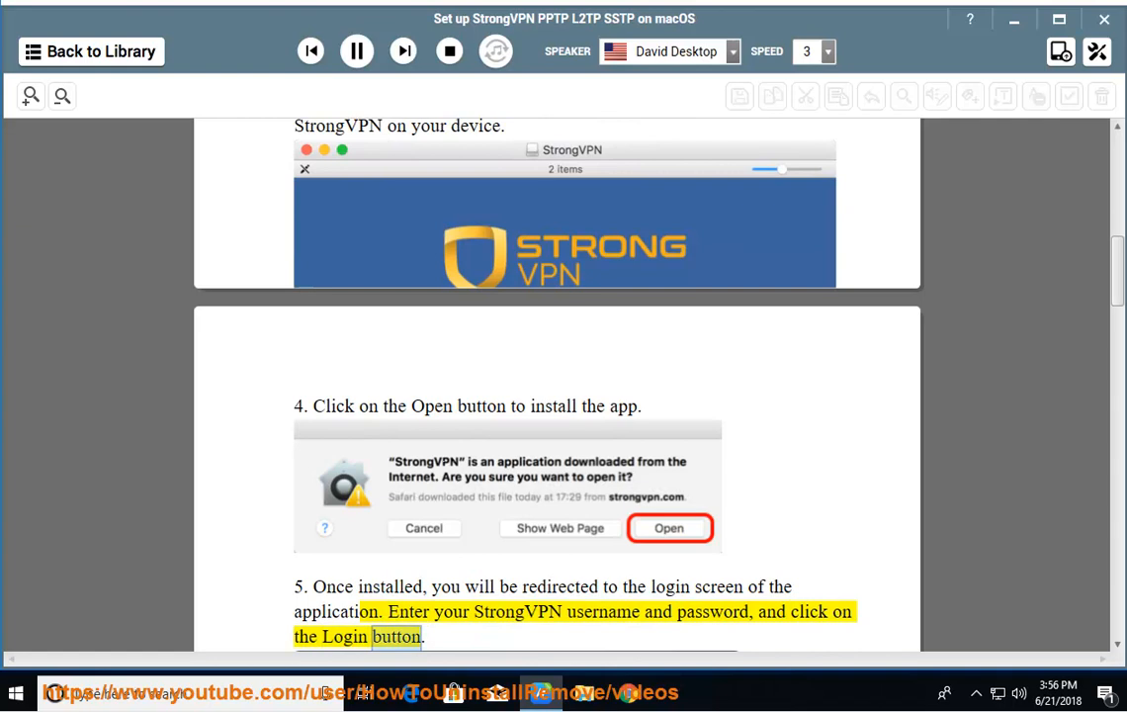
scroll("down", 3)
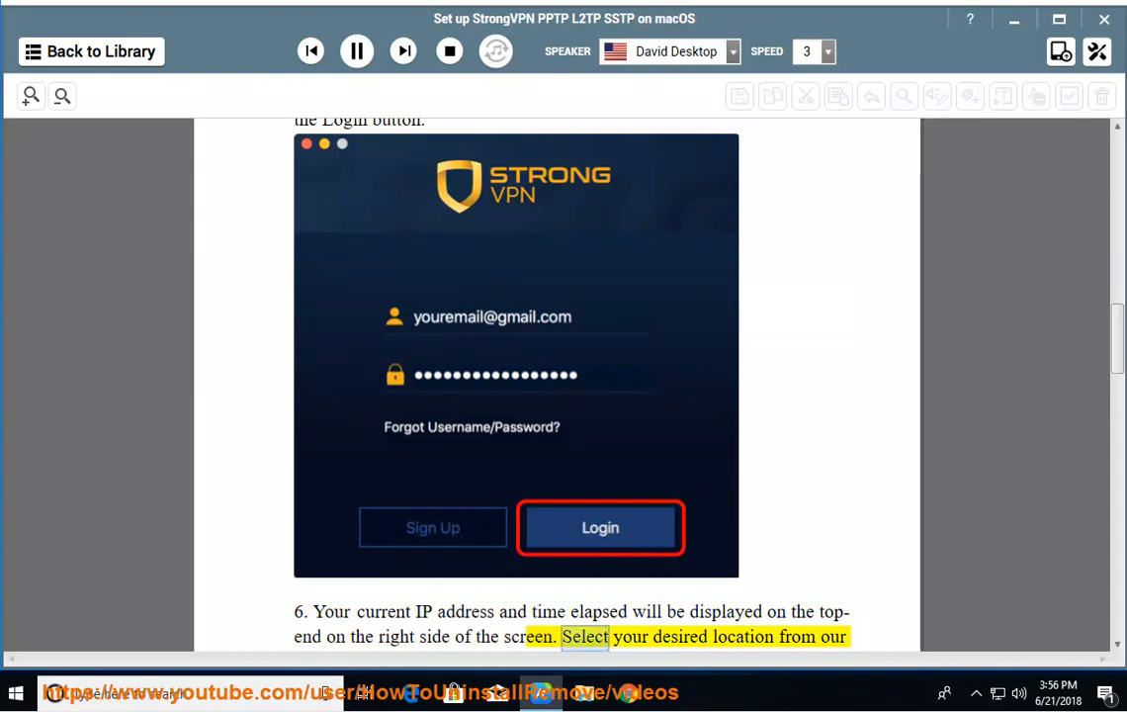
Step: Scroll past the Connect screenshot and step 7 on server selection until step 8 is highlighted
scroll("down", 3)
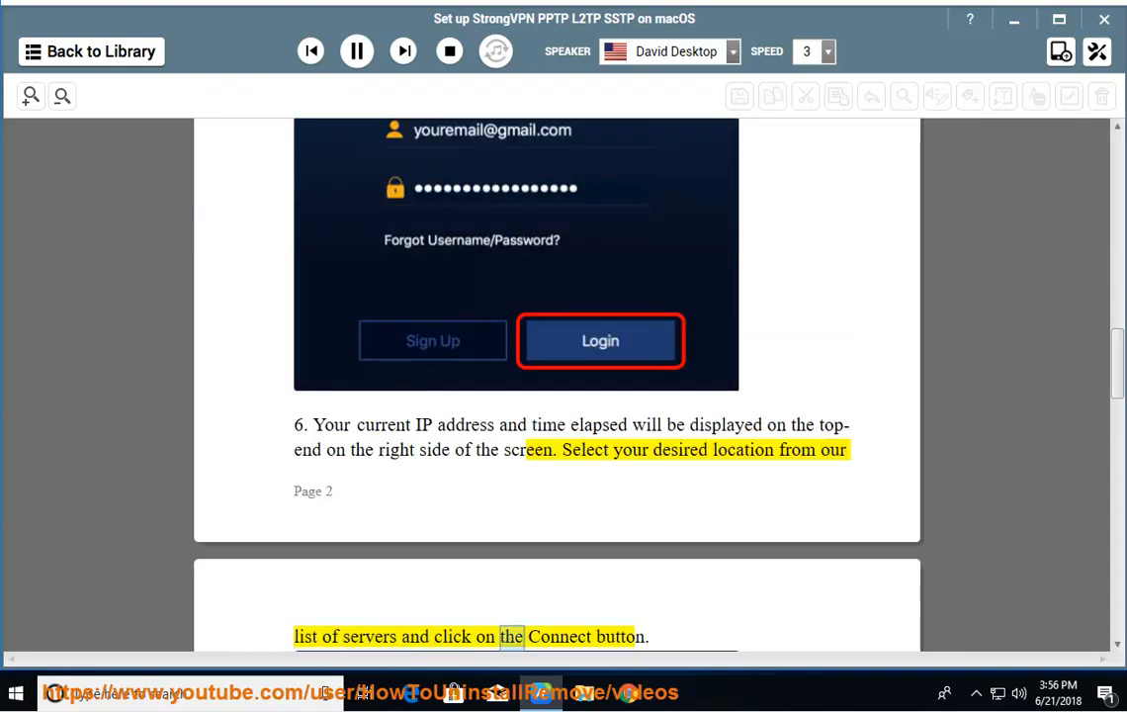
scroll("down", 3)
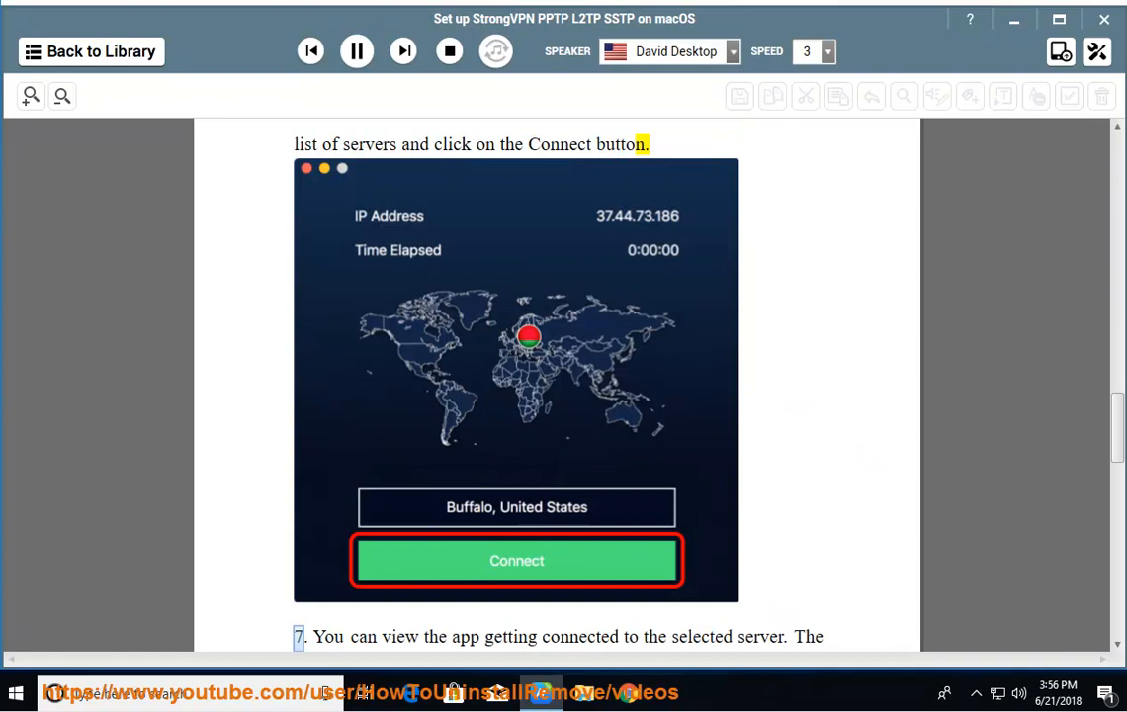
double_click(759, 637)
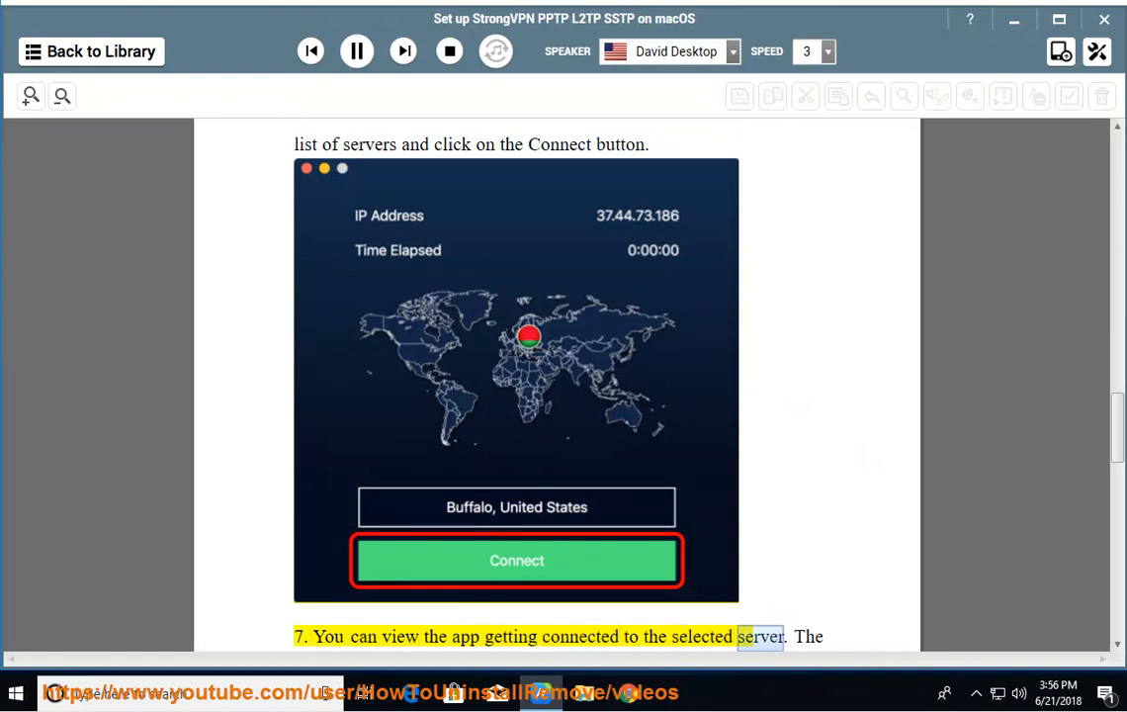
scroll("down", 3)
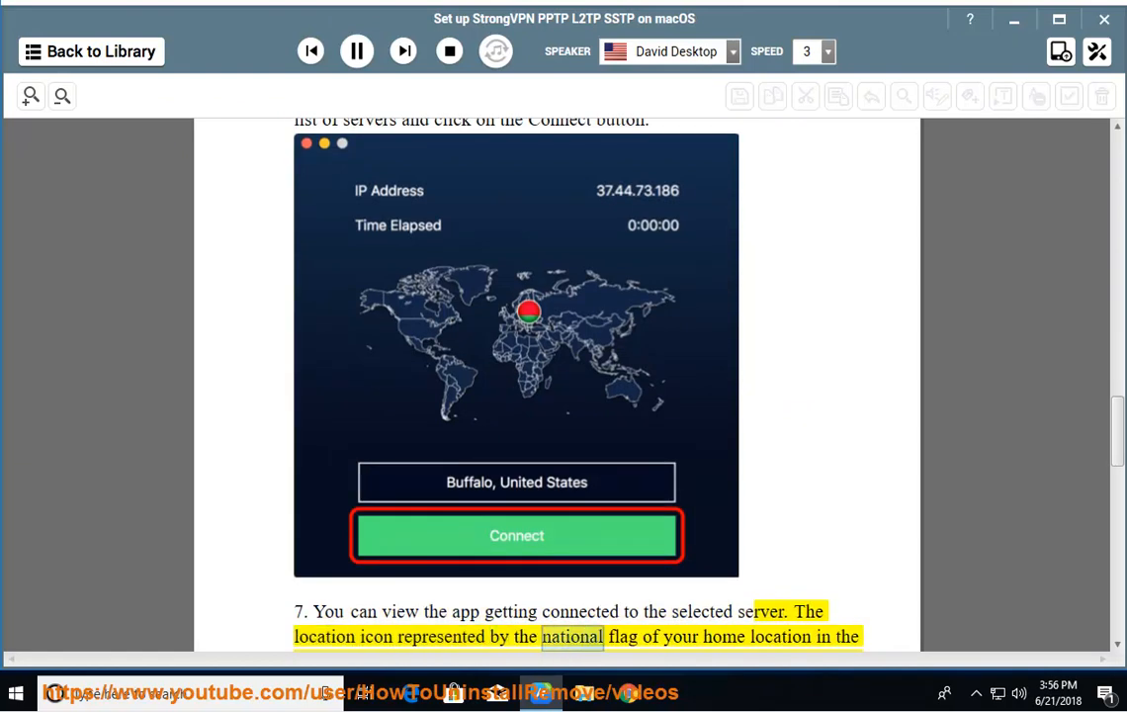
scroll("down", 3)
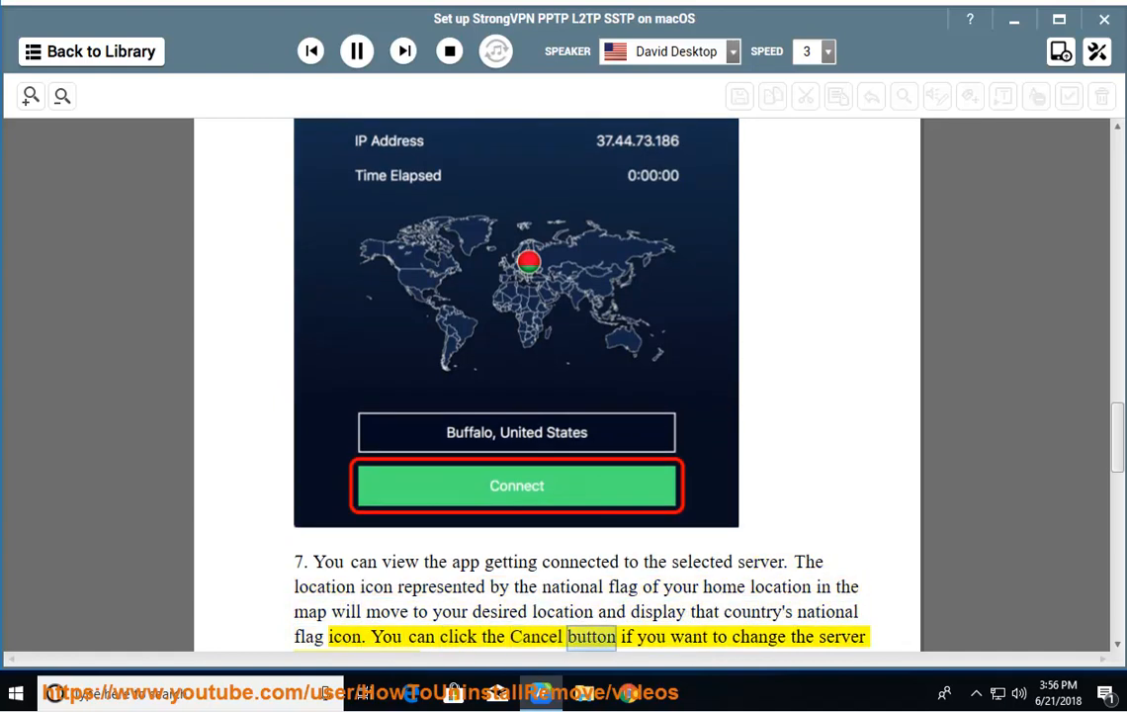
scroll("down", 3)
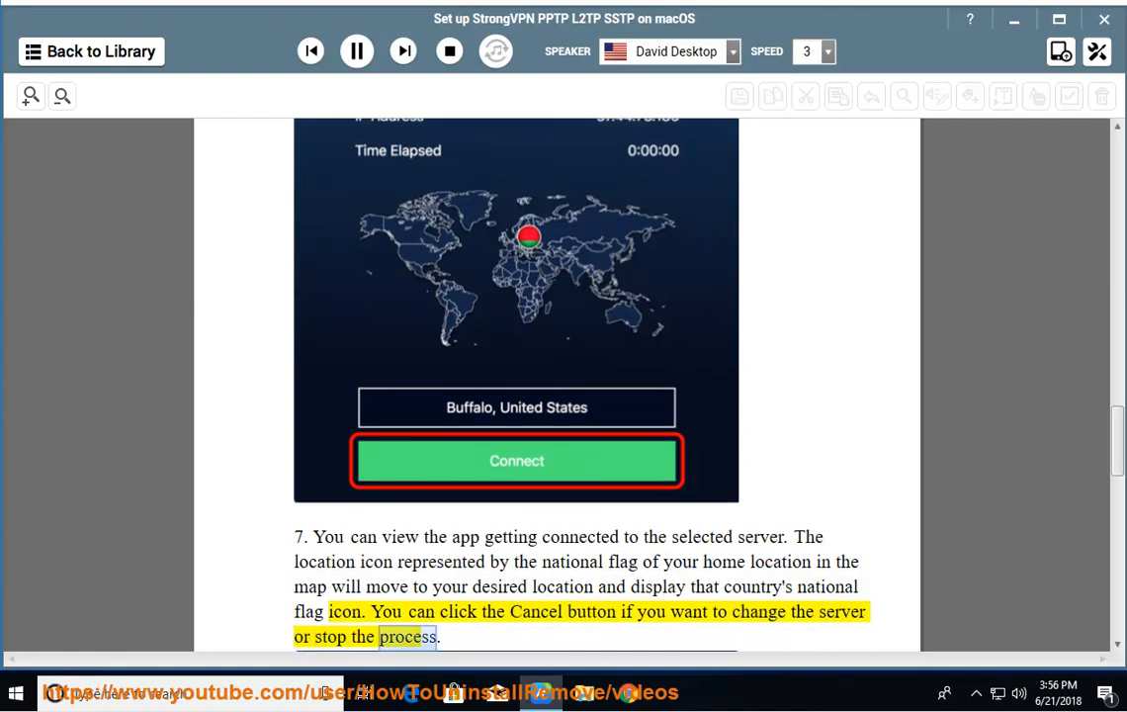
scroll("down", 3)
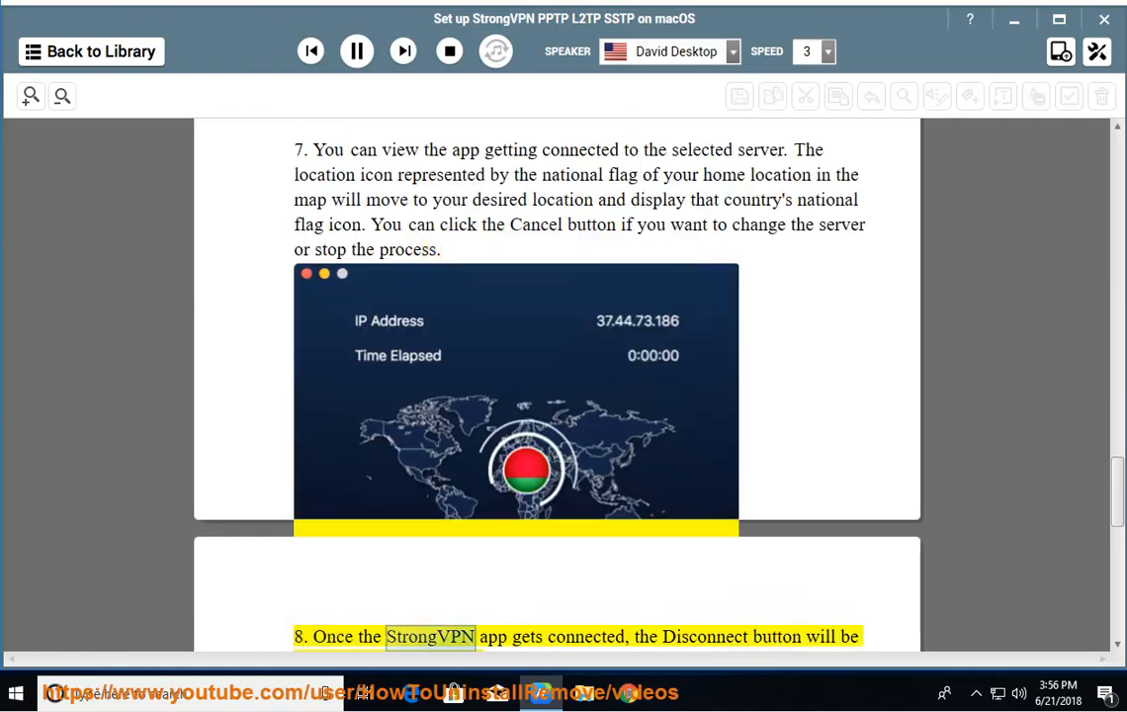
scroll("down", 3)
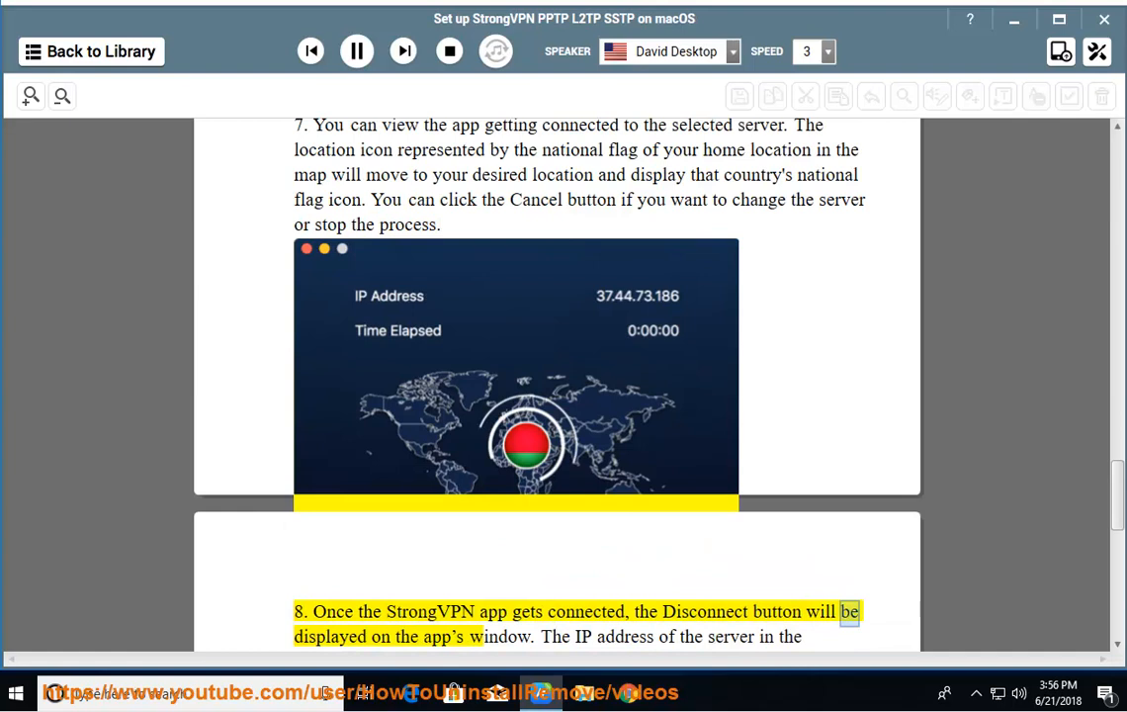